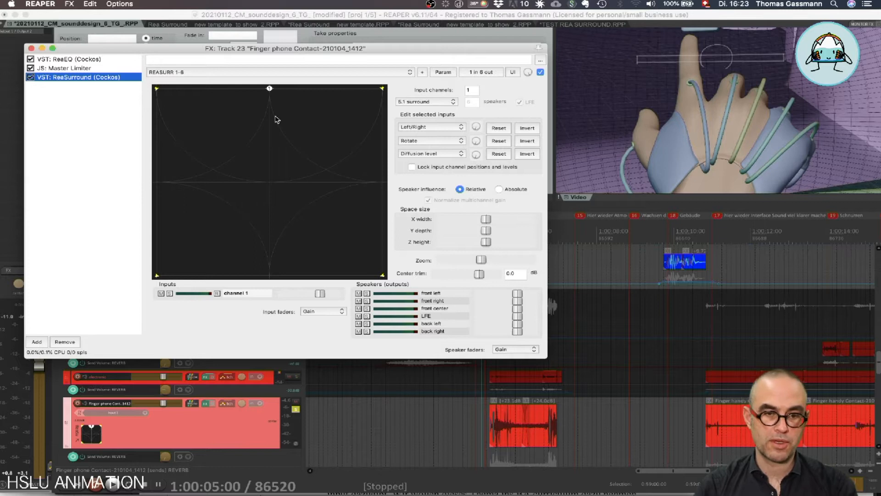
{"action": "mouse_move", "coordinate": [378, 230]}
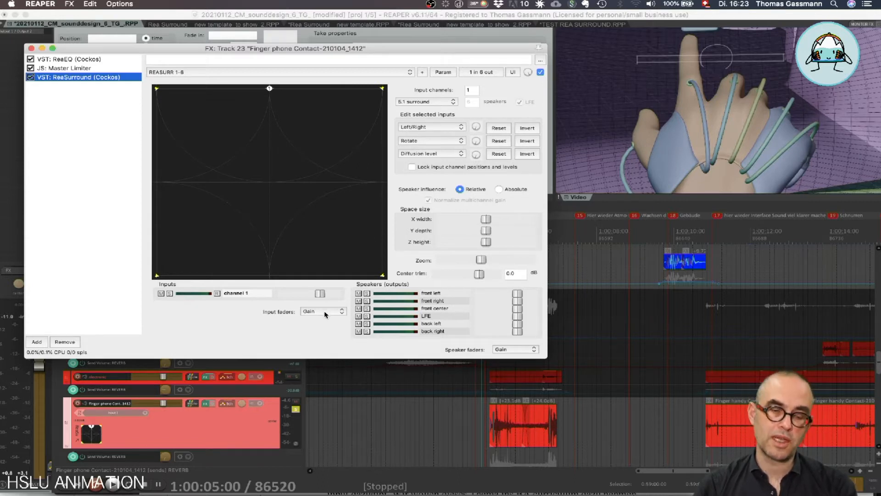
- Switch ReaSurround's input faders from Gain to LFE for the finger phone track
{"action": "left_click", "coordinate": [323, 311]}
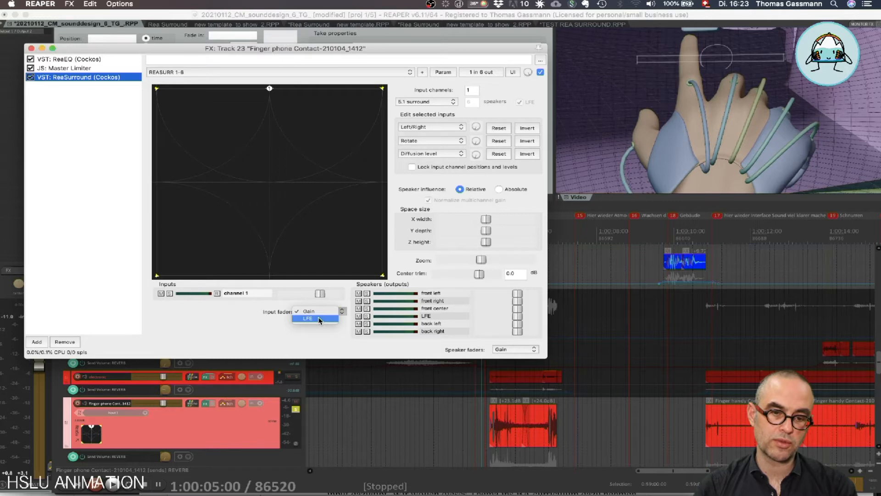
{"action": "left_click", "coordinate": [308, 318]}
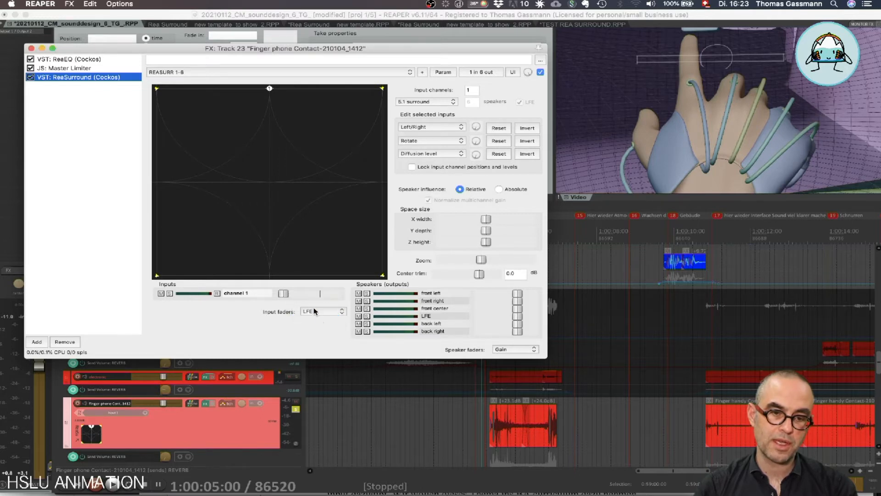
{"action": "mouse_move", "coordinate": [322, 289]}
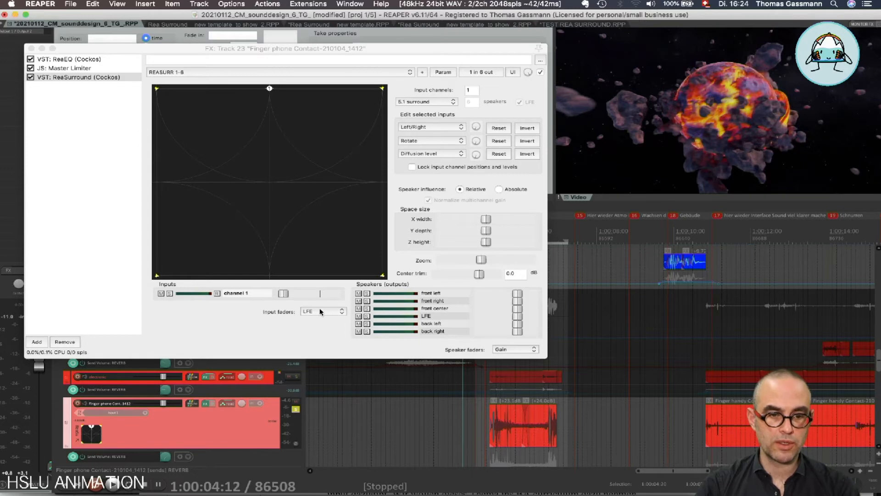
{"action": "mouse_move", "coordinate": [206, 219]}
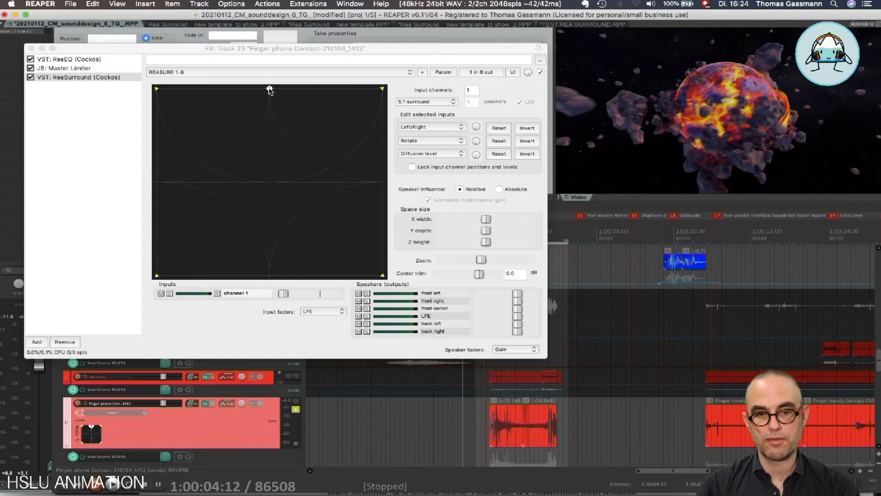
{"action": "mouse_move", "coordinate": [330, 279]}
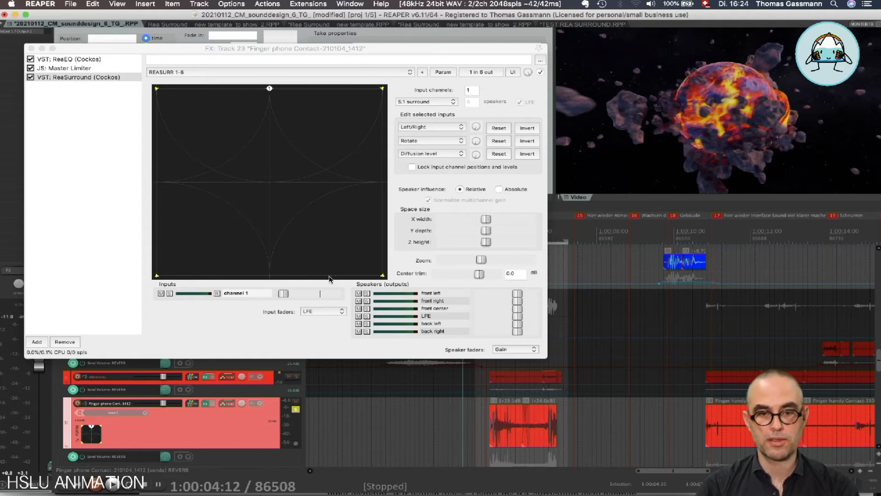
{"action": "mouse_move", "coordinate": [270, 88]}
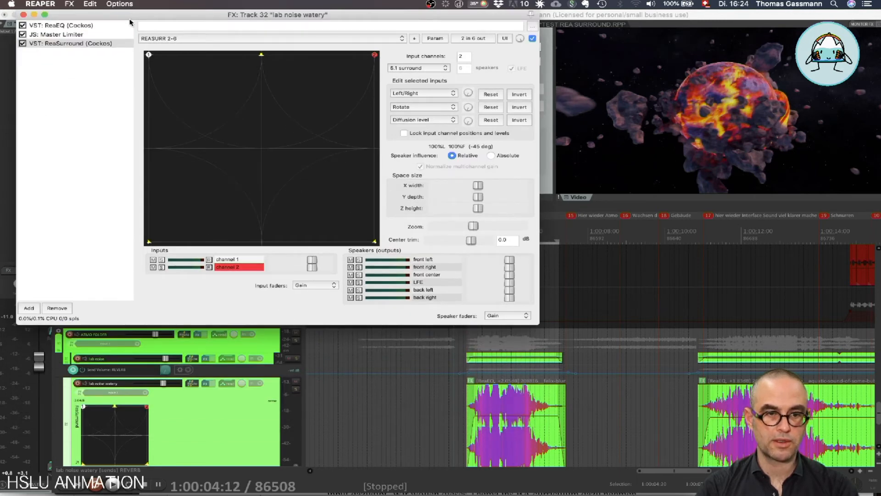
{"action": "mouse_move", "coordinate": [171, 56]}
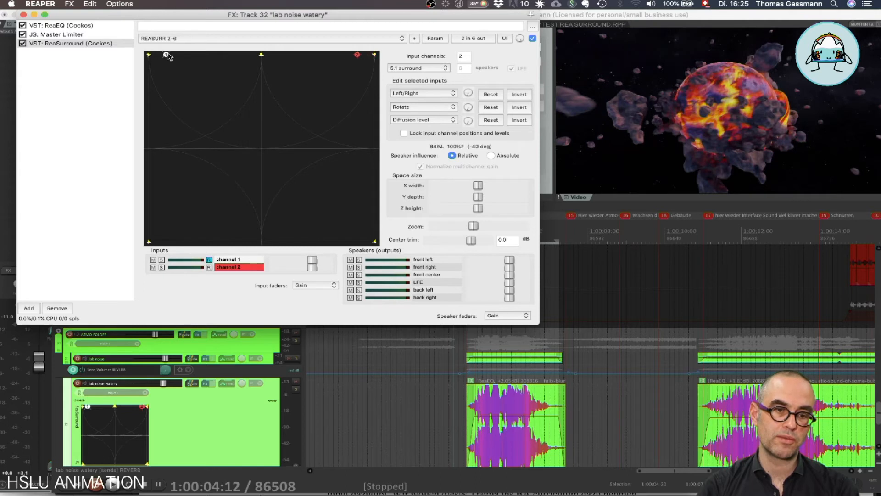
- Drag the linked pucks of 'lab noise watery' from the front corners to front centre
{"action": "left_click_drag", "start_coordinate": [167, 55], "coordinate": [254, 55]}
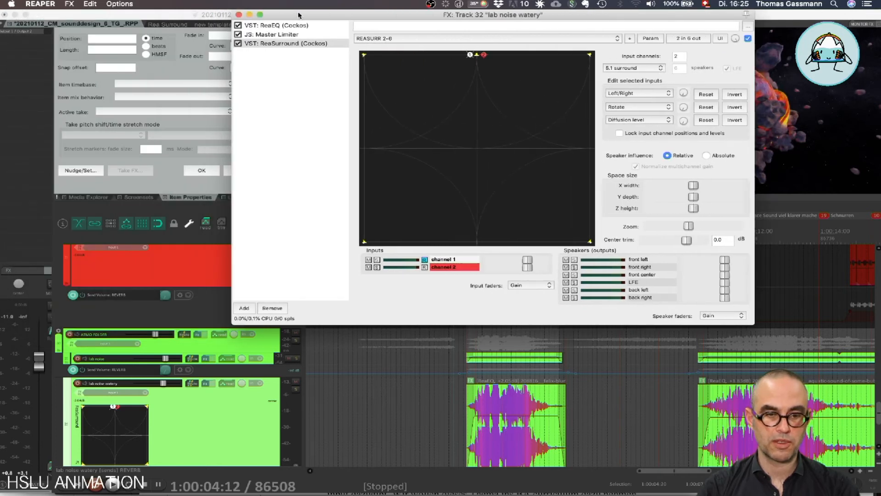
{"action": "mouse_move", "coordinate": [287, 87]}
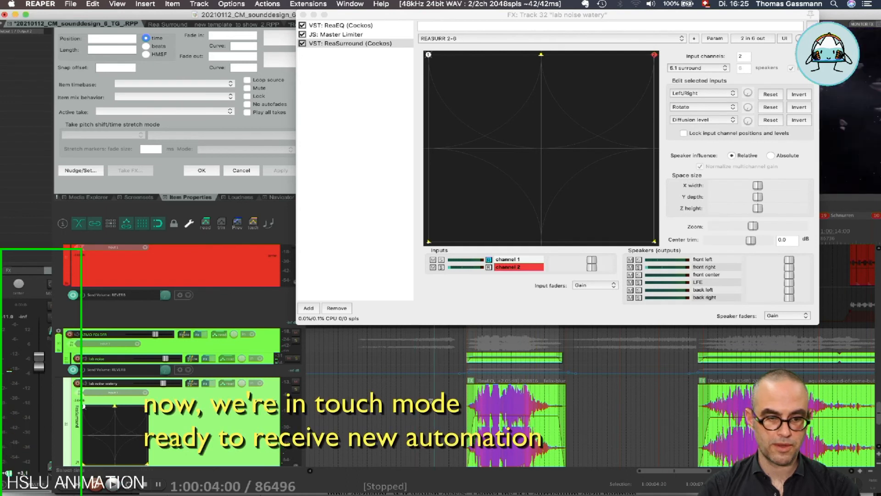
{"action": "mouse_move", "coordinate": [253, 223]}
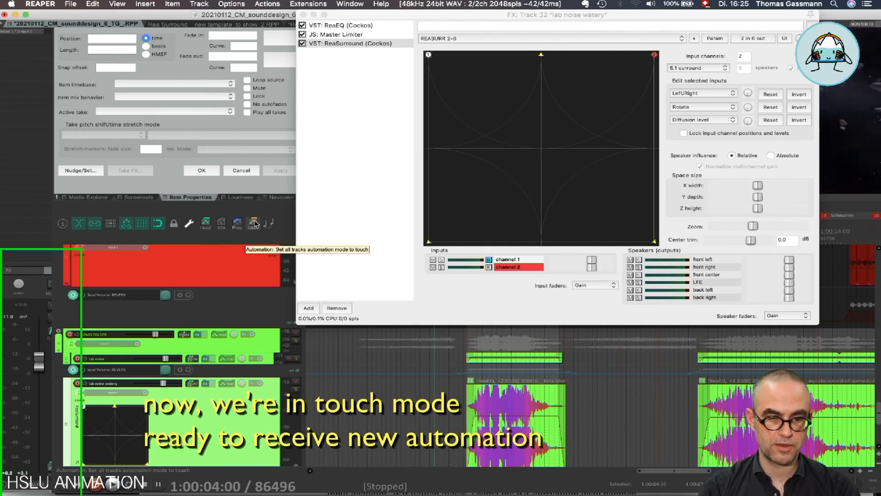